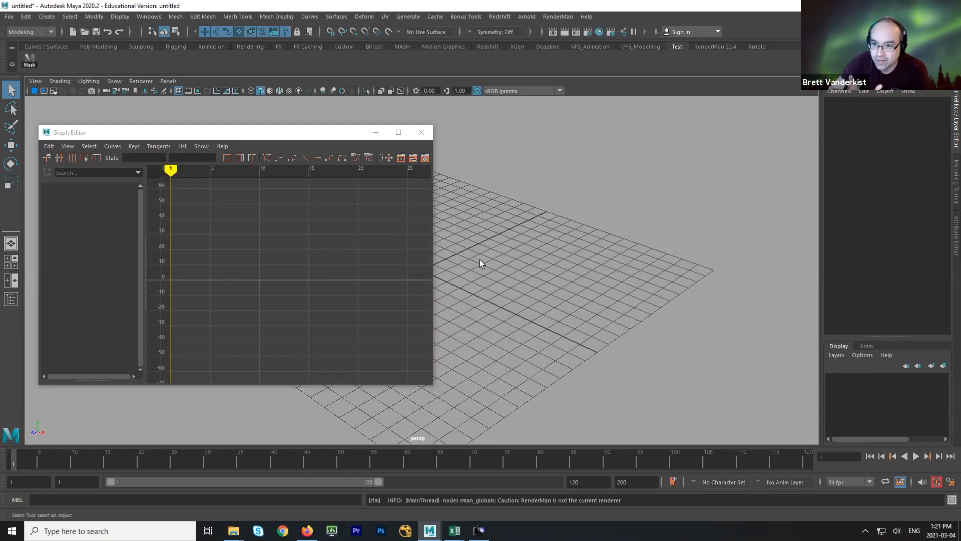
Step: Bring up a File Explorer window over Maya showing the course's Simple rig folders
click(129, 158)
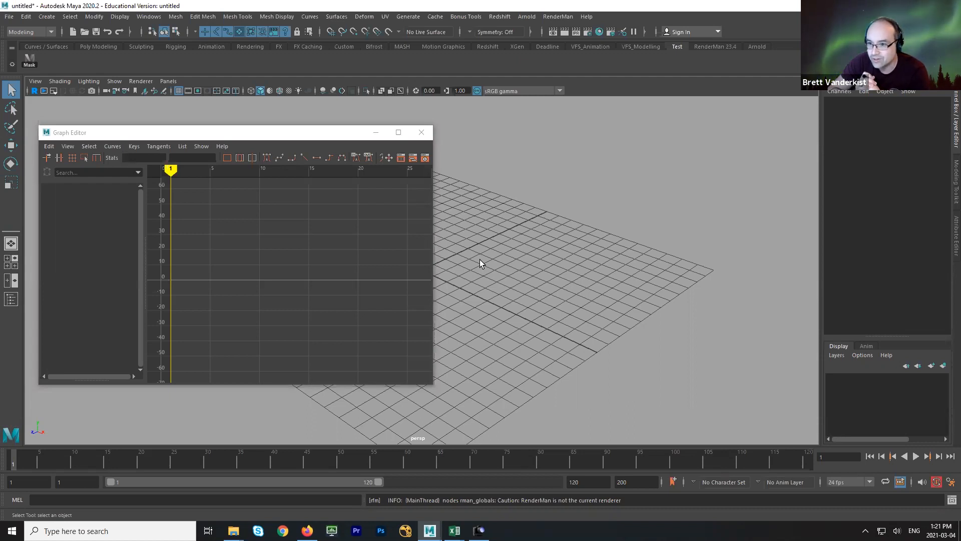
click(126, 157)
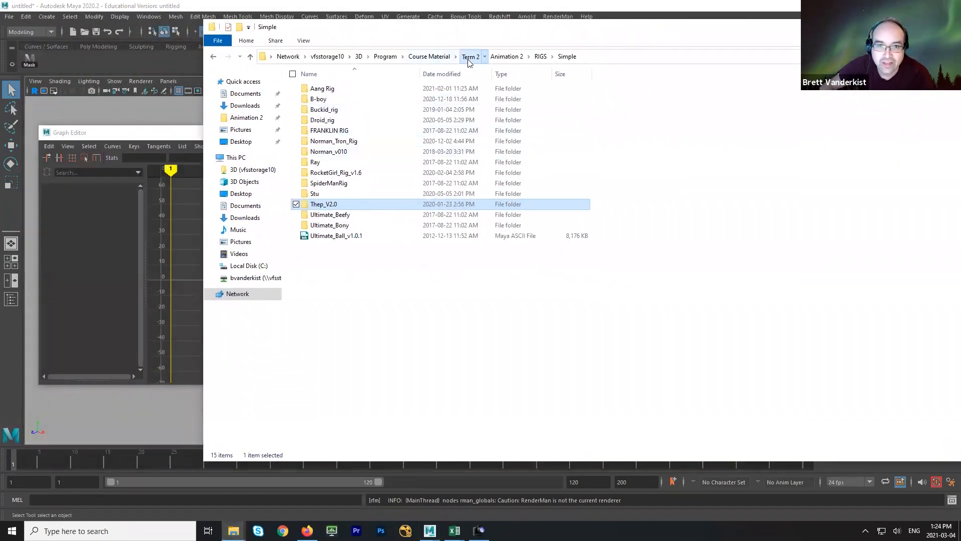
Step: Browse Animation 2 > RIGS > Simple, then minimize Explorer to reveal Maya
click(507, 55)
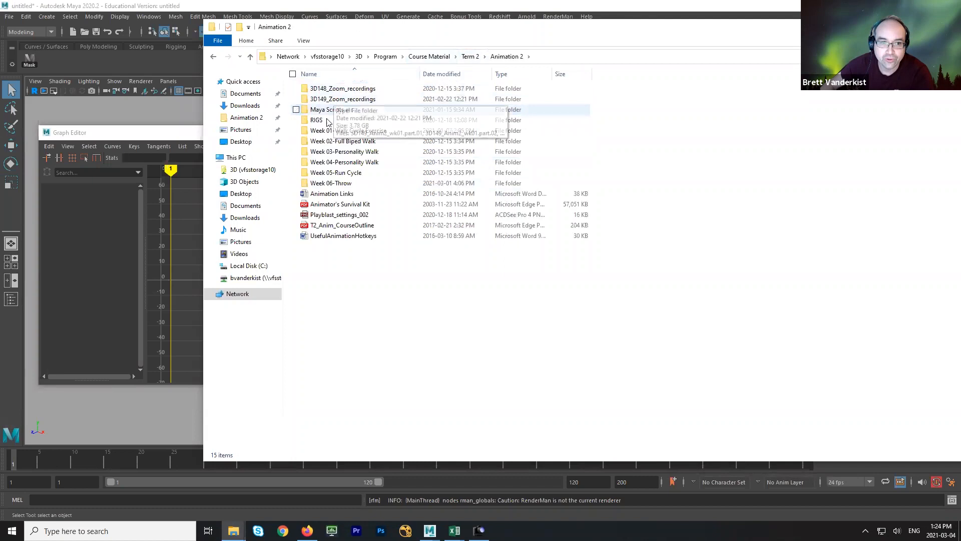
click(316, 119)
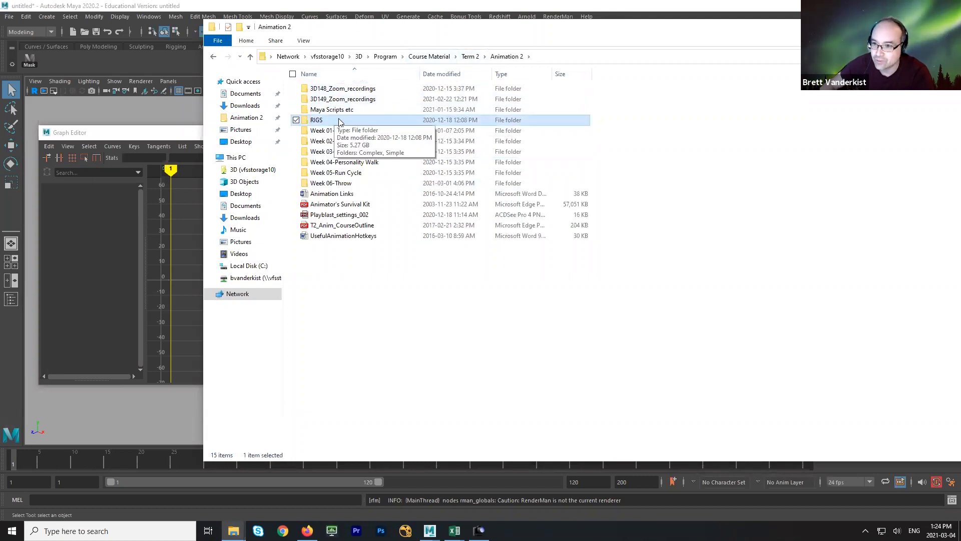
double_click(316, 119)
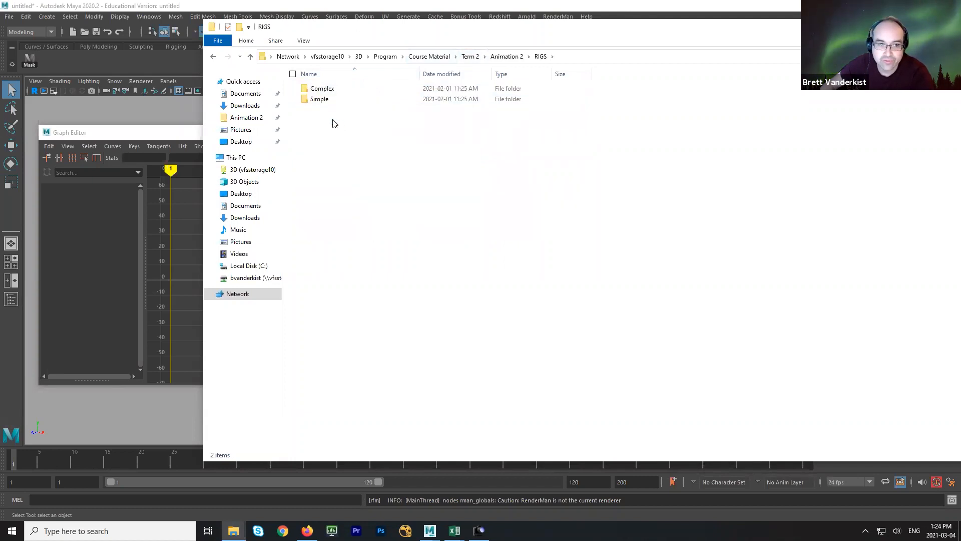
click(318, 99)
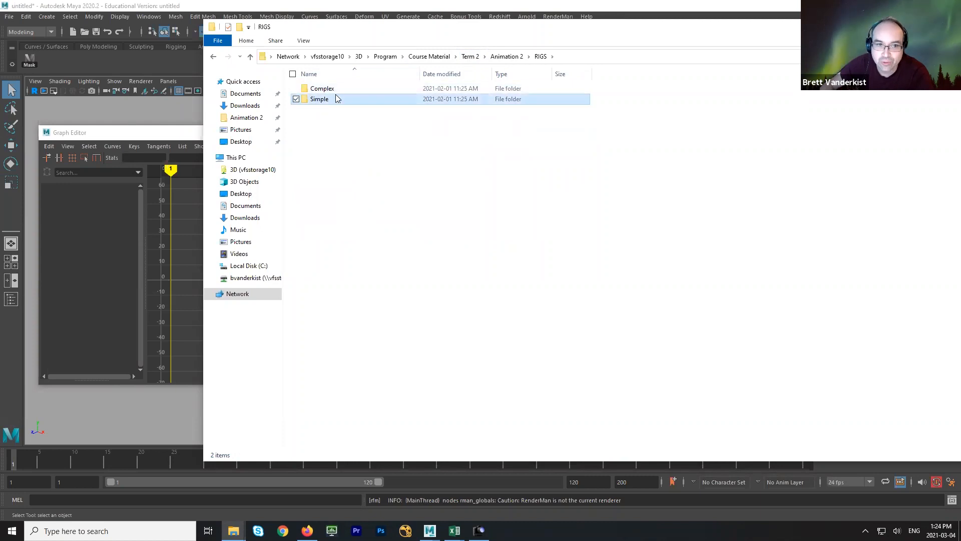
click(322, 88)
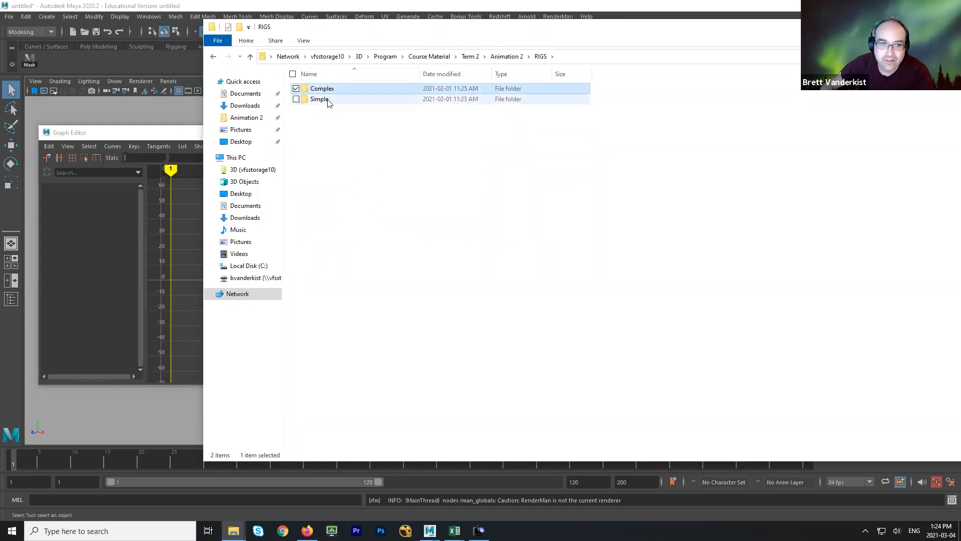
click(319, 98)
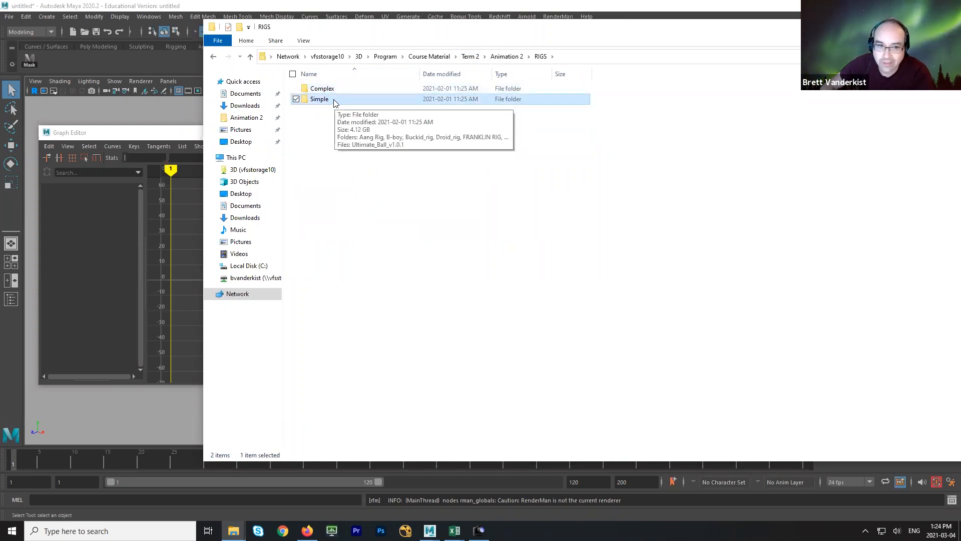
double_click(319, 98)
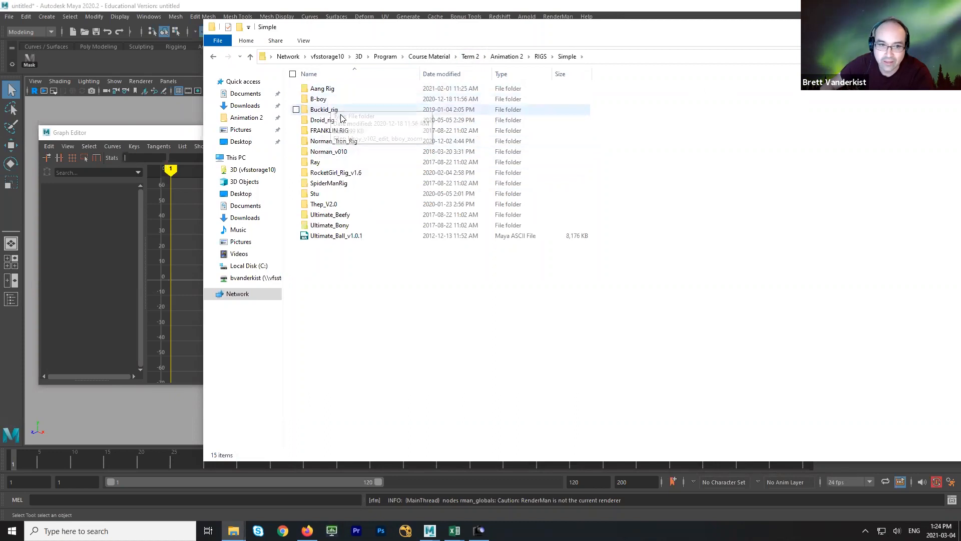
click(319, 99)
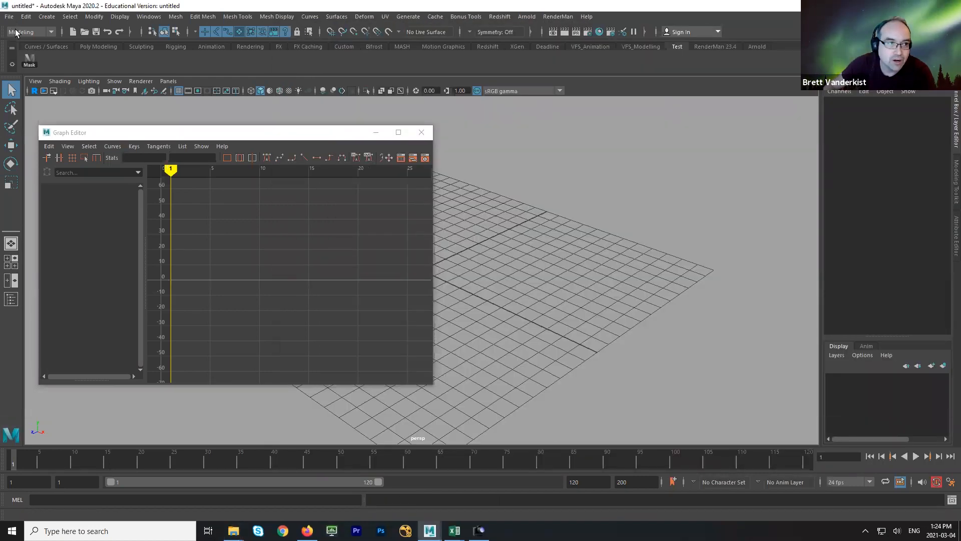
click(9, 17)
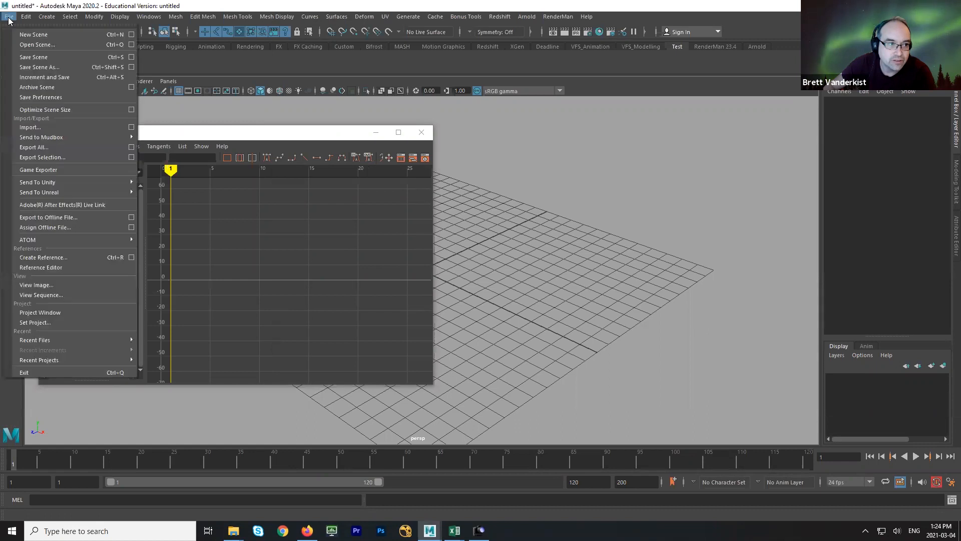
click(40, 312)
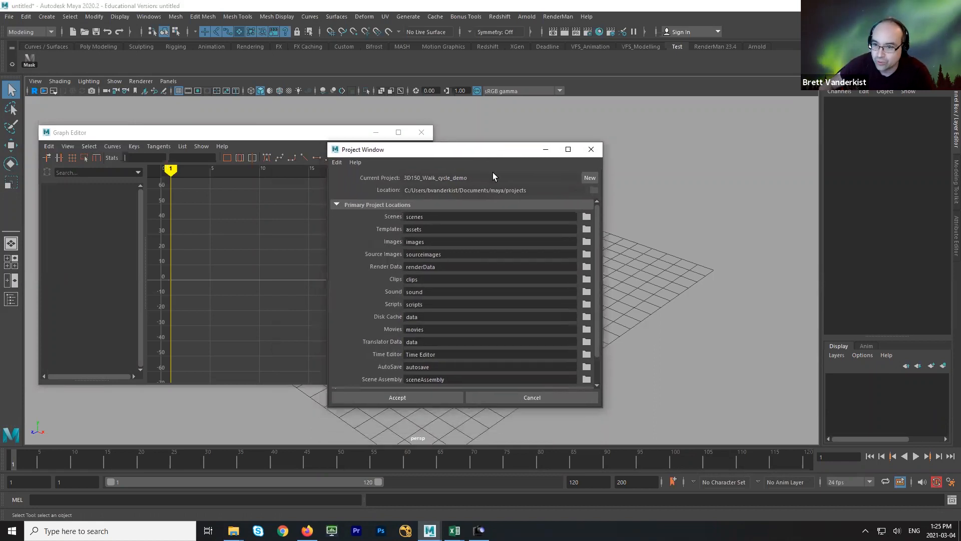
mouse_move(462, 224)
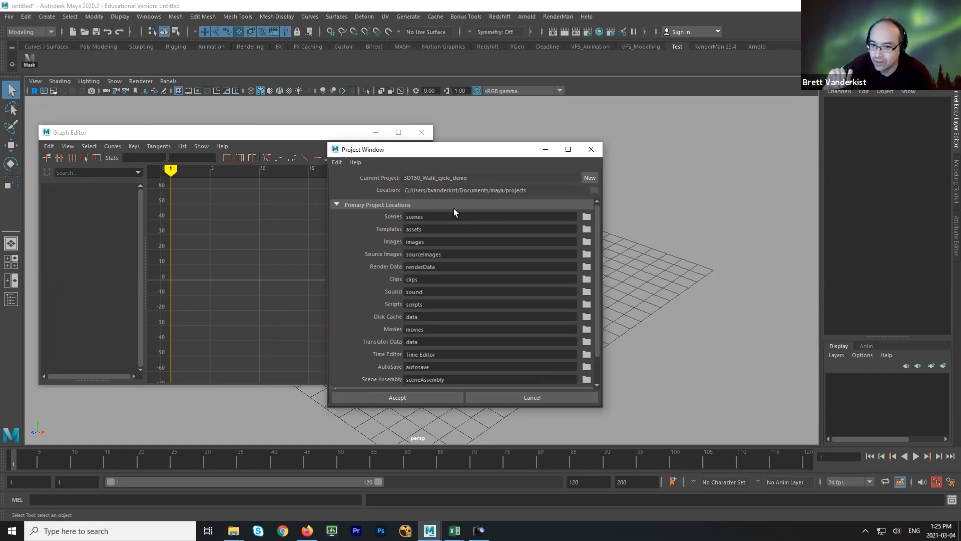
mouse_move(442, 198)
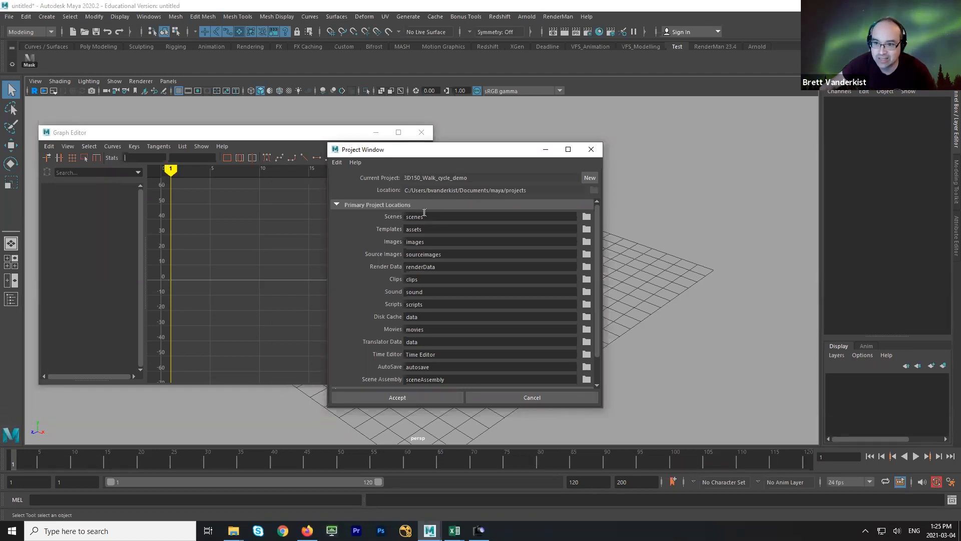
mouse_move(423, 226)
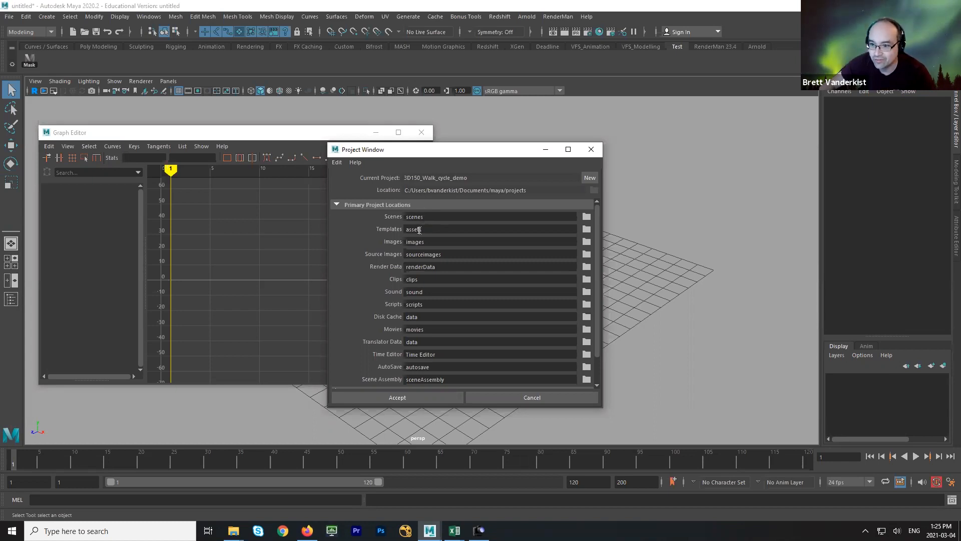
mouse_move(419, 213)
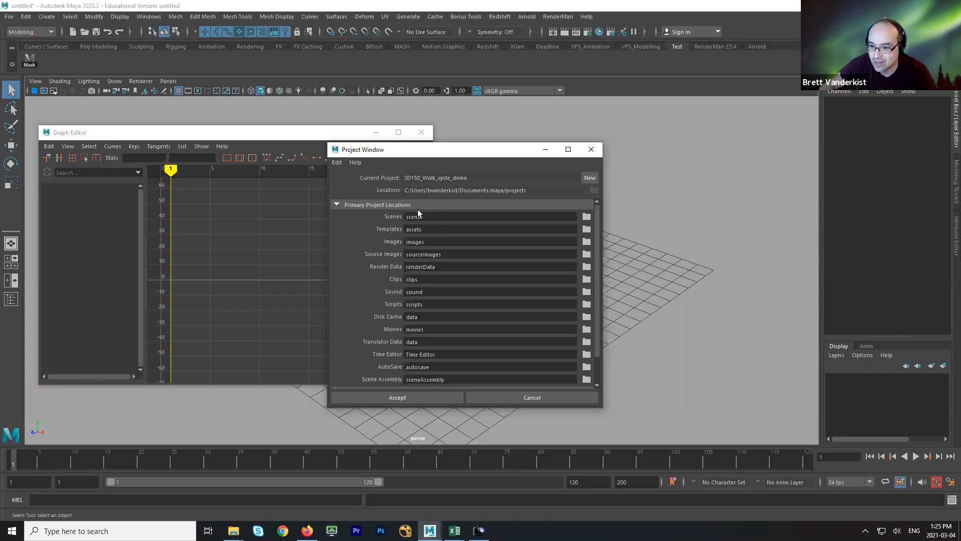
click(530, 397)
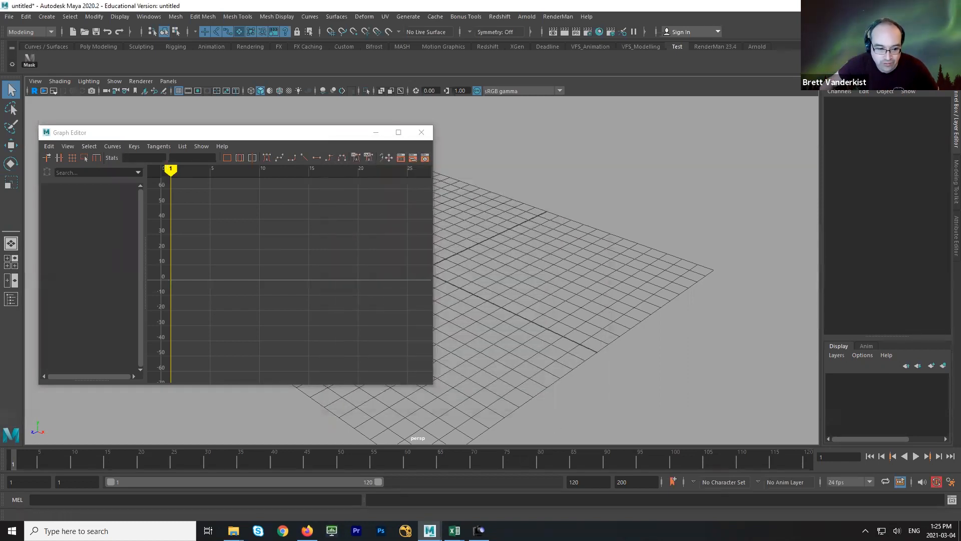
mouse_move(233, 530)
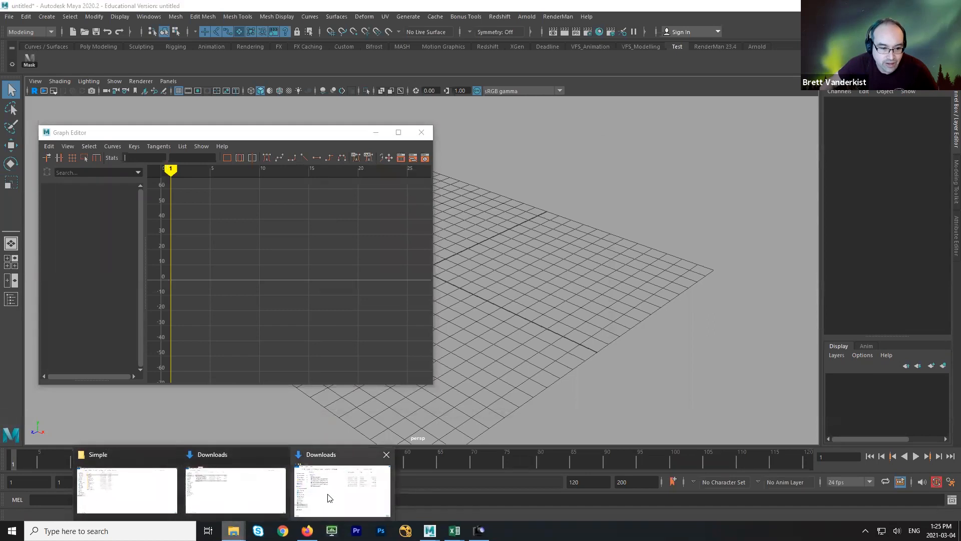
Step: Navigate Documents > maya > projects to the 3D150_Walk_cycle_demo scenes folder
click(341, 491)
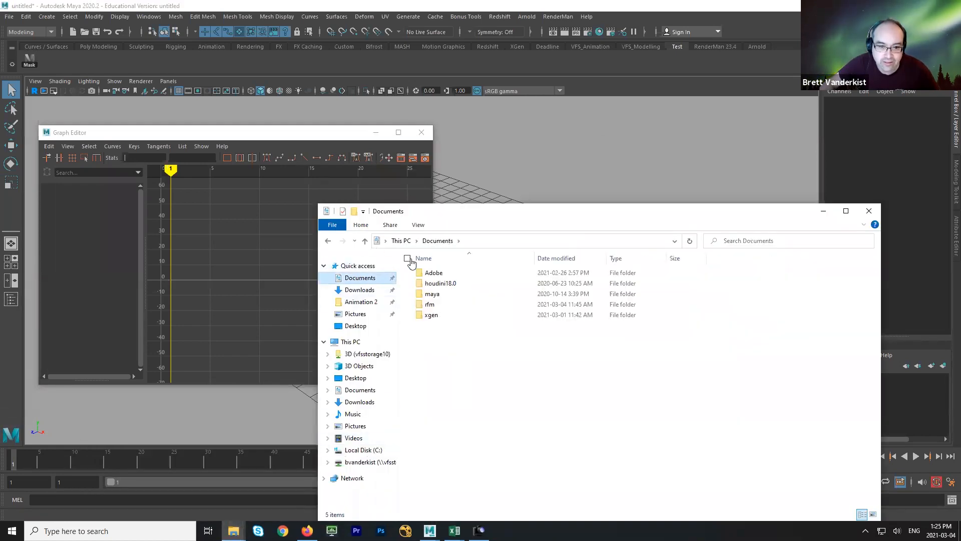
double_click(431, 294)
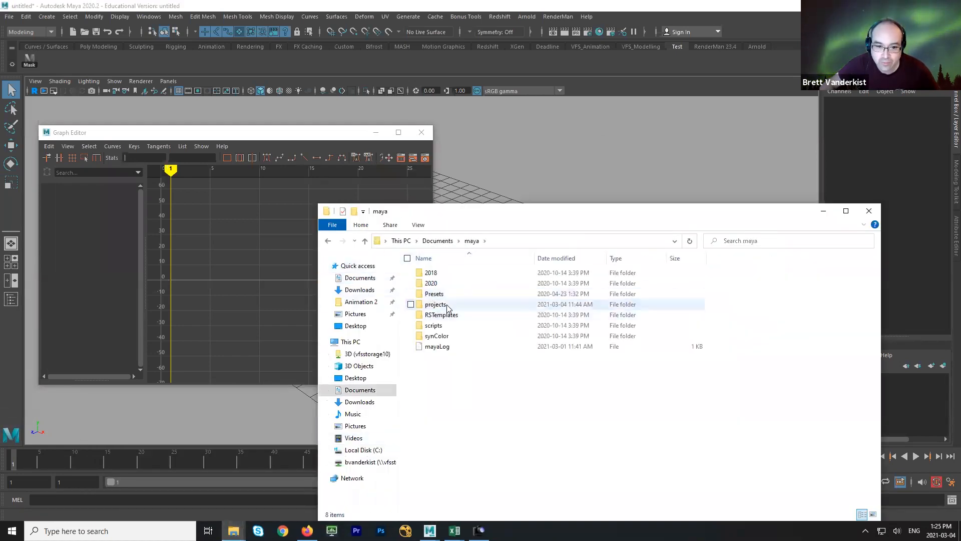
double_click(436, 303)
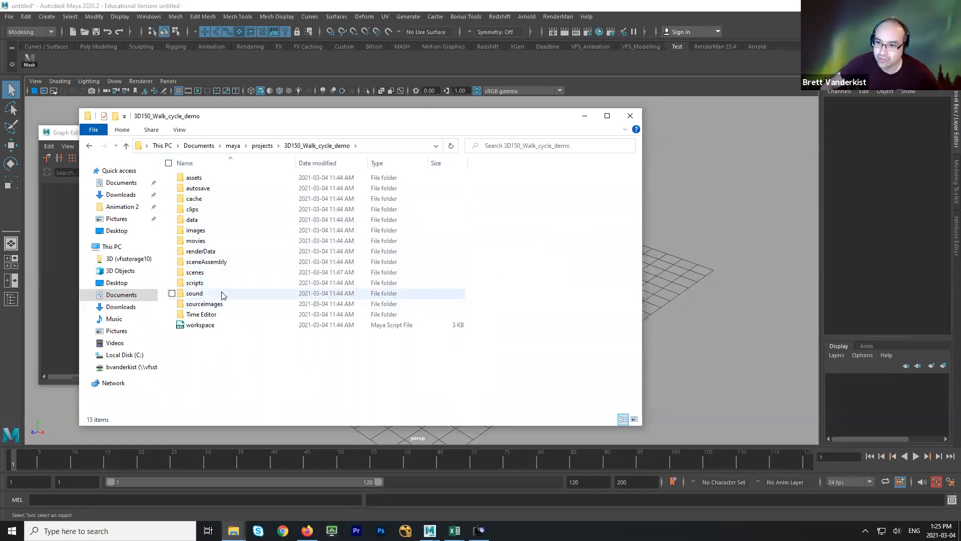
click(194, 271)
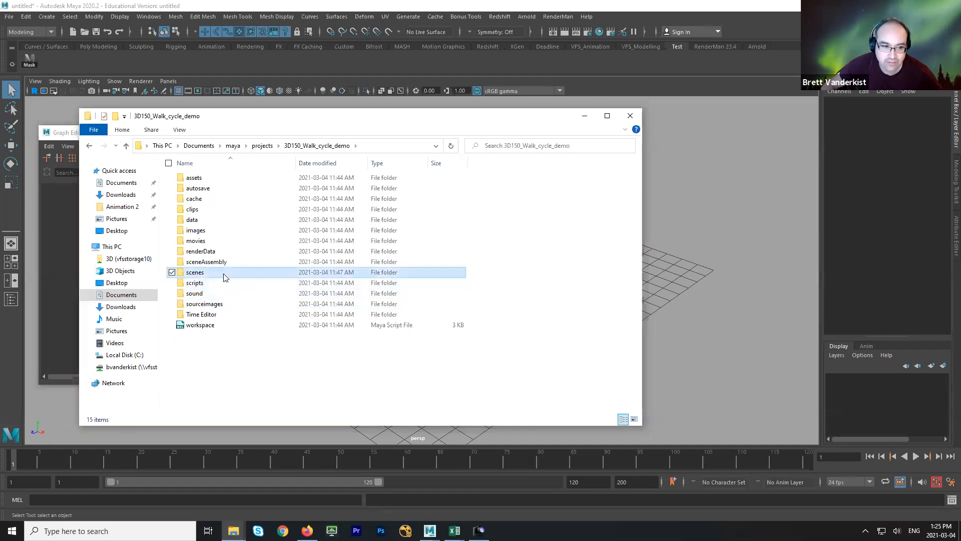
double_click(194, 271)
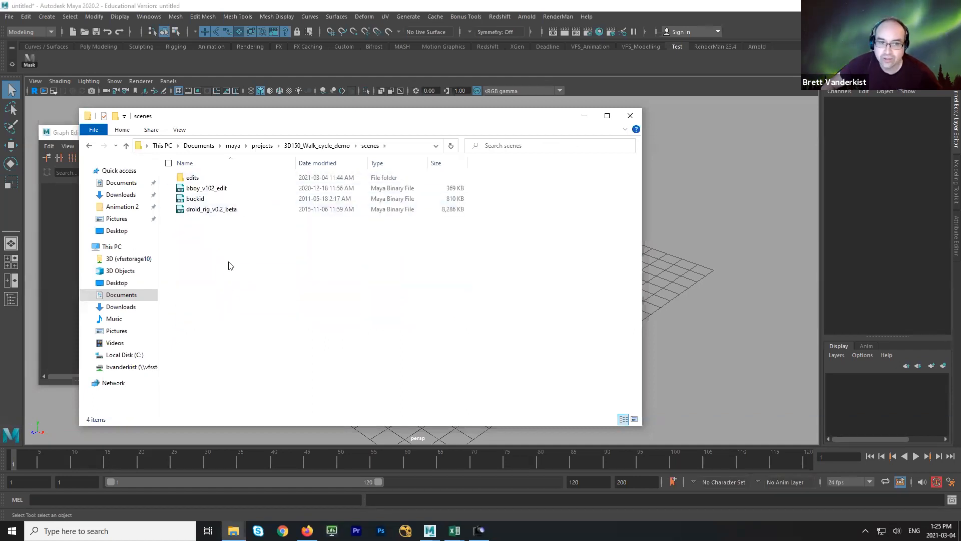
click(206, 188)
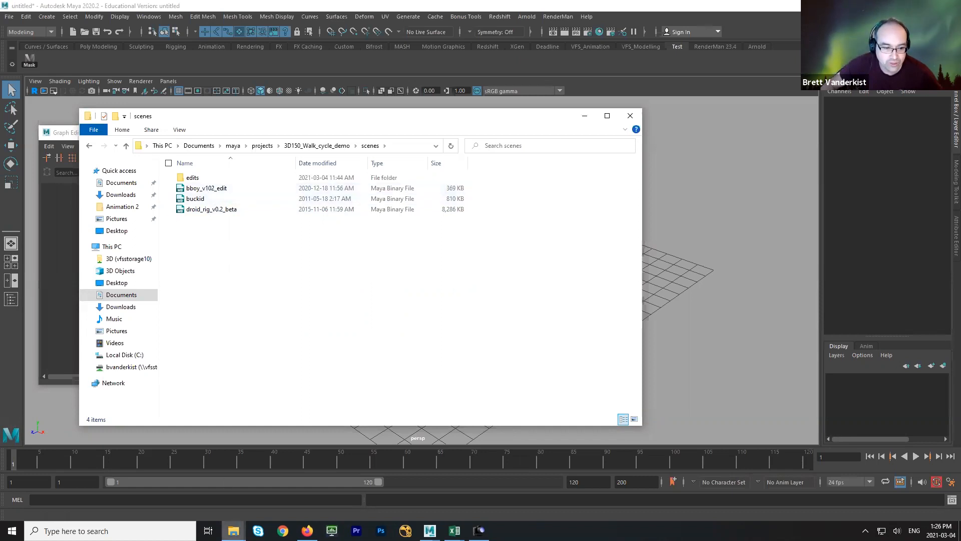
mouse_move(232, 531)
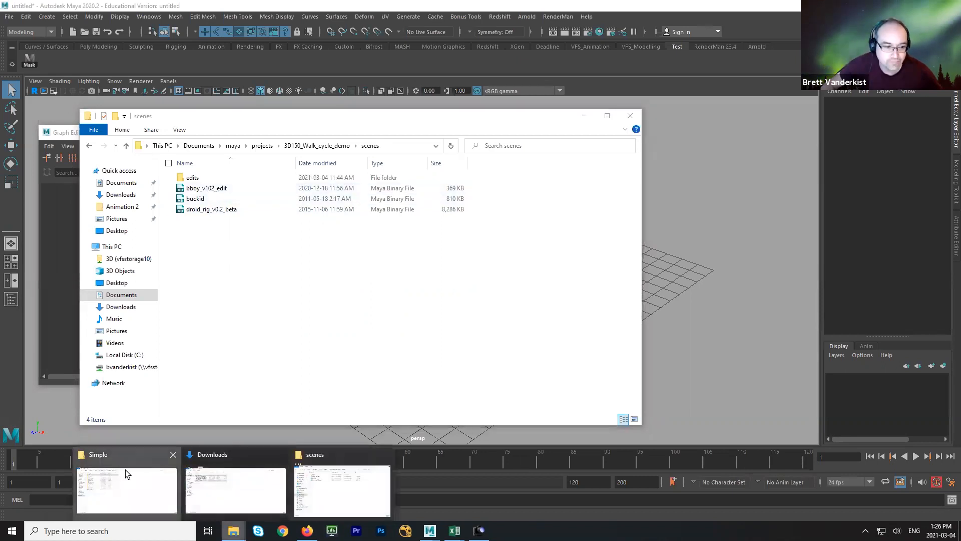
Step: Show the project's scenes folder beside the Simple rigs window, selecting the Aang Rig folder
click(126, 491)
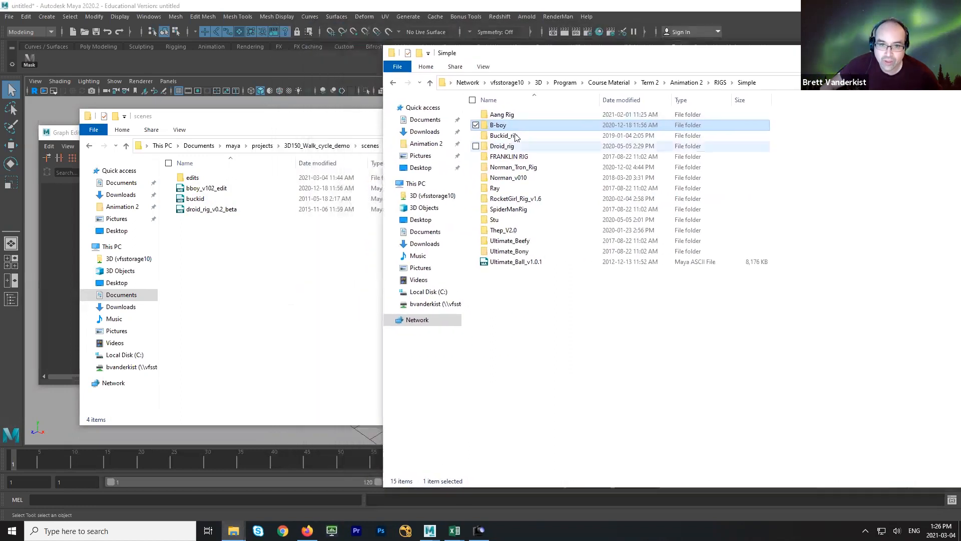
double_click(498, 125)
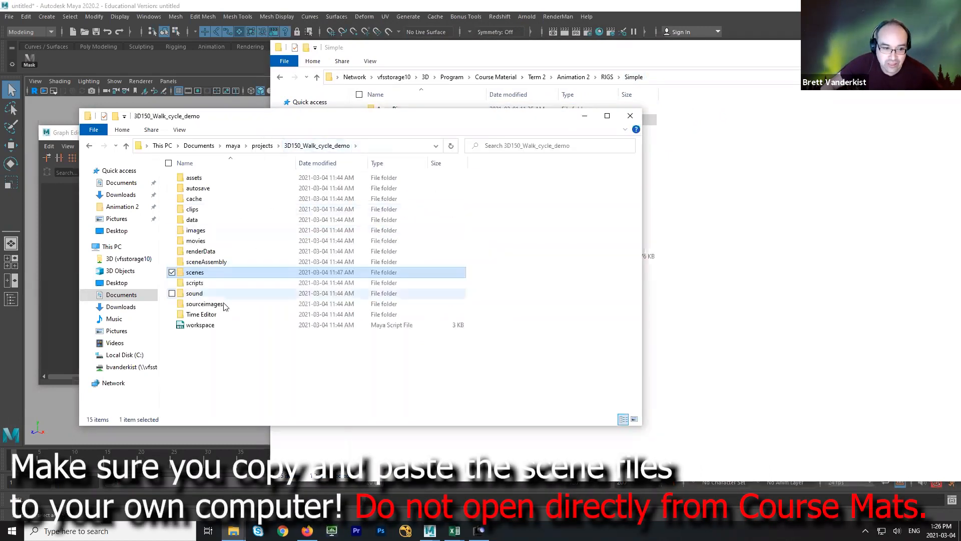
click(204, 304)
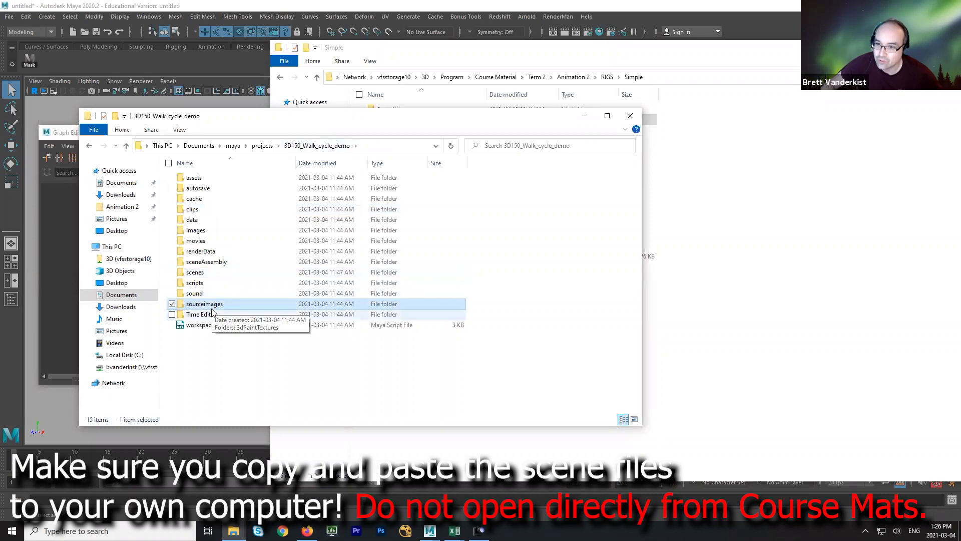
mouse_move(212, 305)
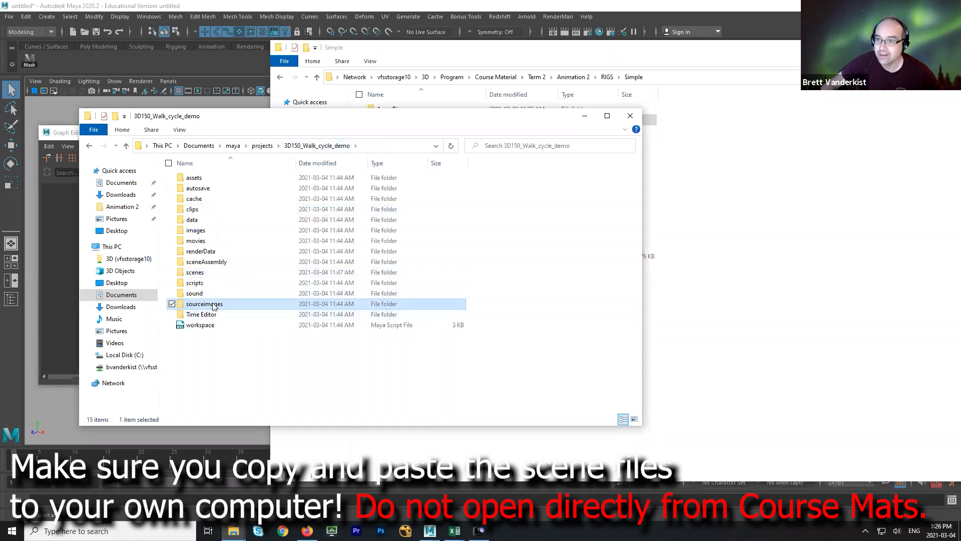
mouse_move(284, 147)
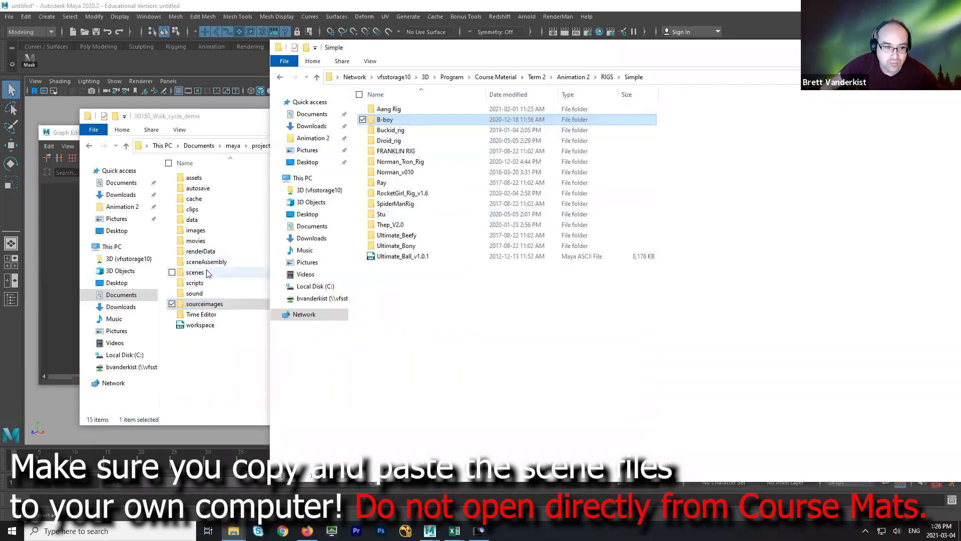
double_click(195, 271)
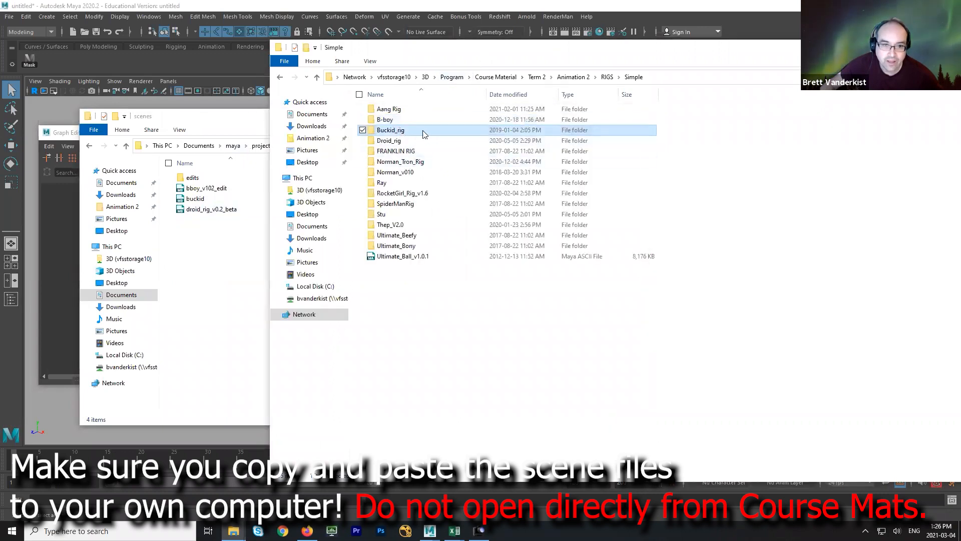
click(388, 140)
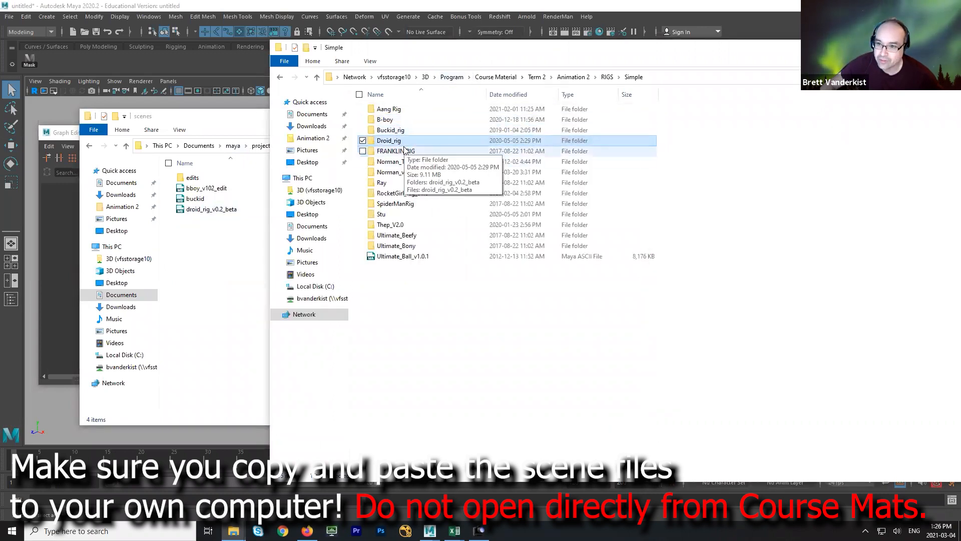
mouse_move(389, 140)
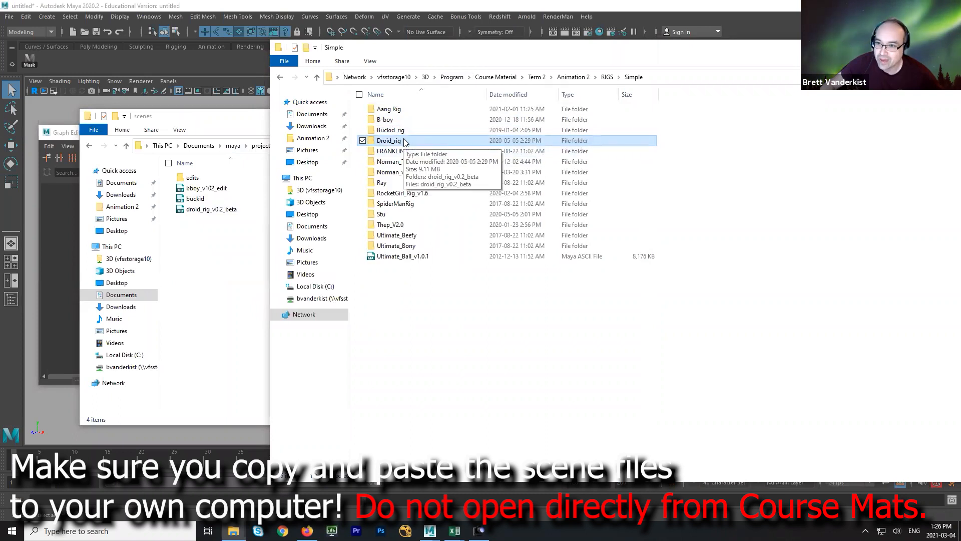
mouse_move(406, 140)
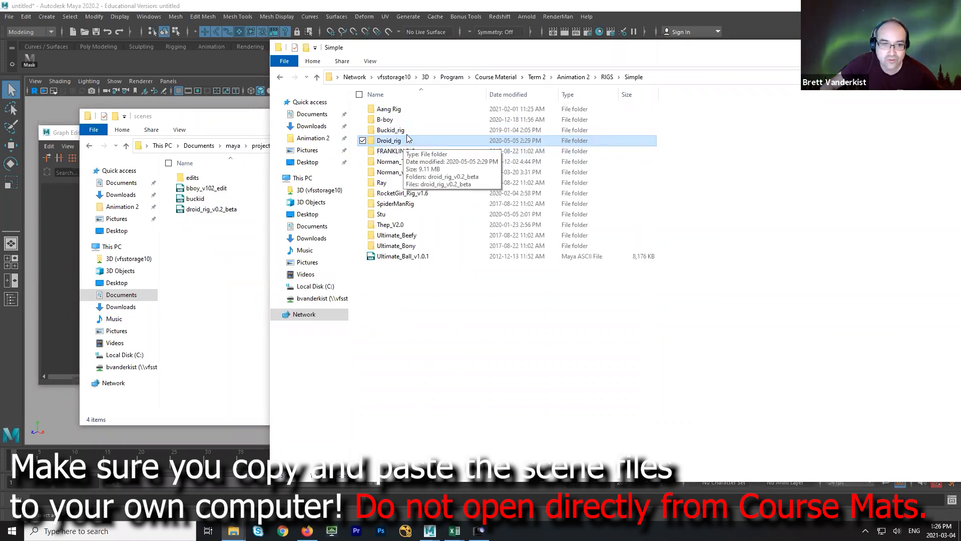
mouse_move(435, 146)
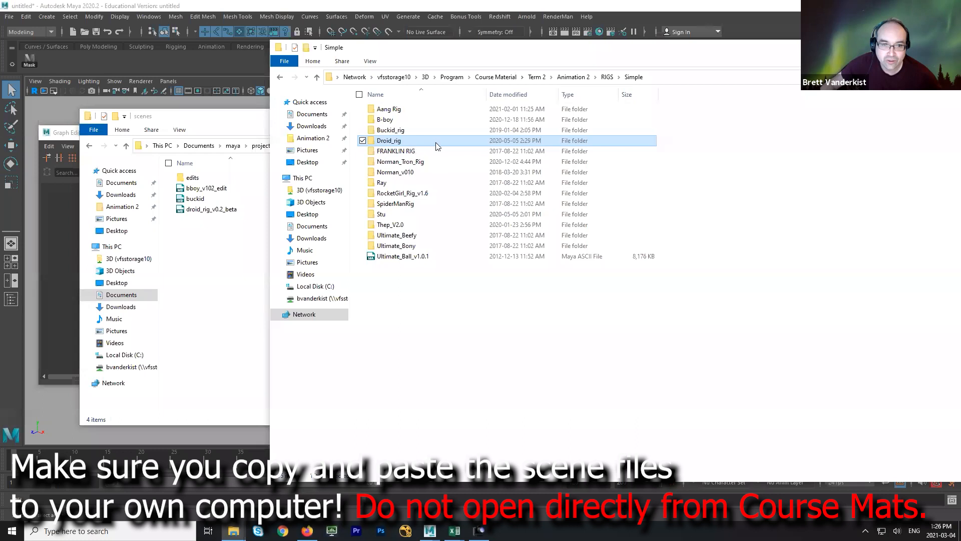
click(388, 109)
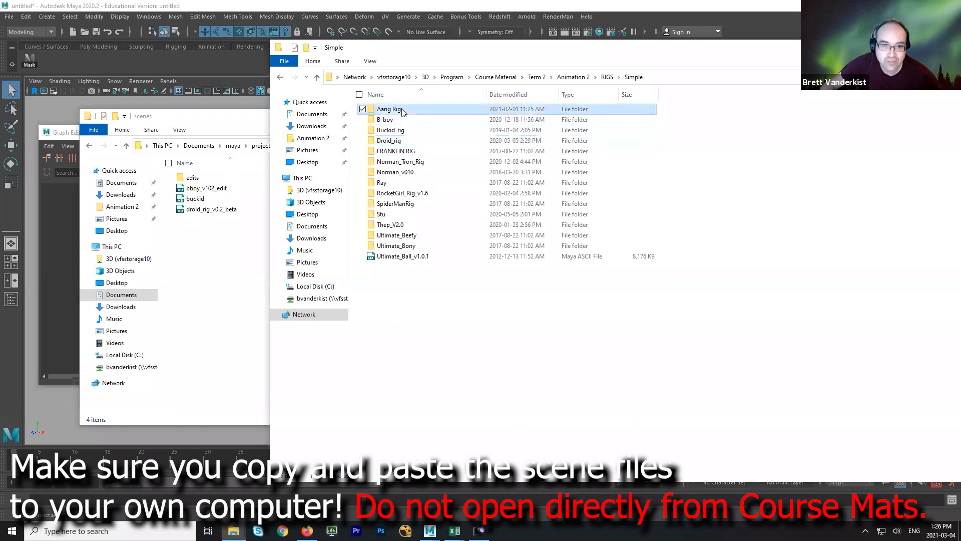
Step: Paste the Aang Rig sourceimages contents into the project's sourceimages folder
double_click(390, 109)
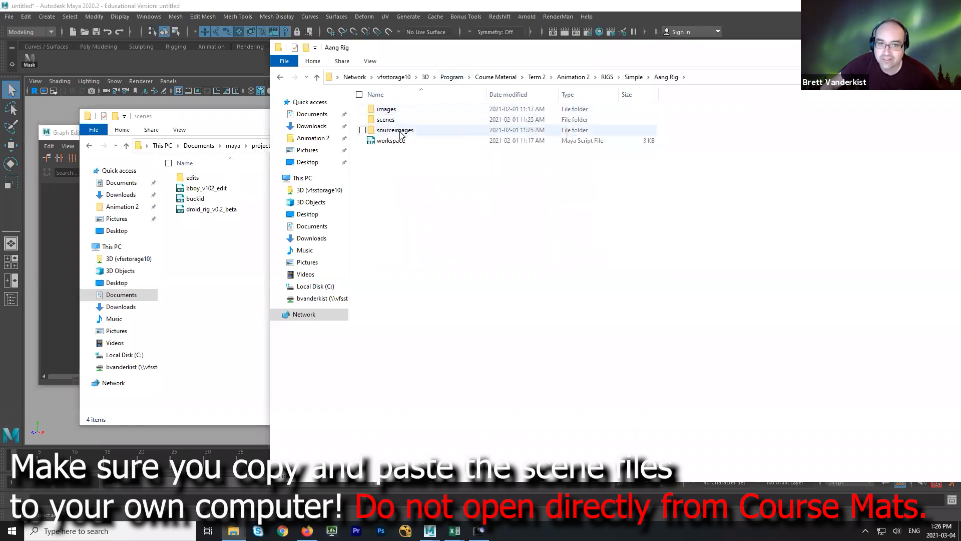
mouse_move(394, 129)
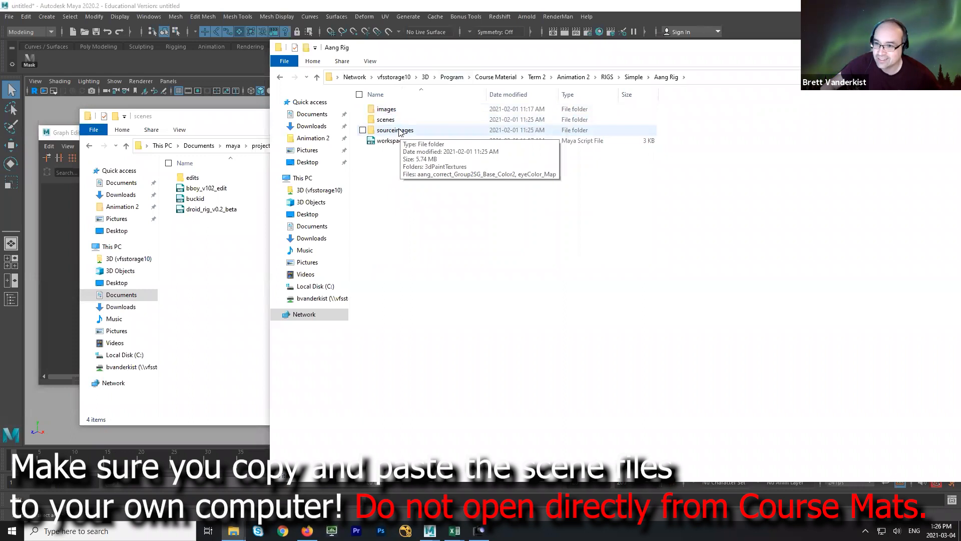
double_click(395, 130)
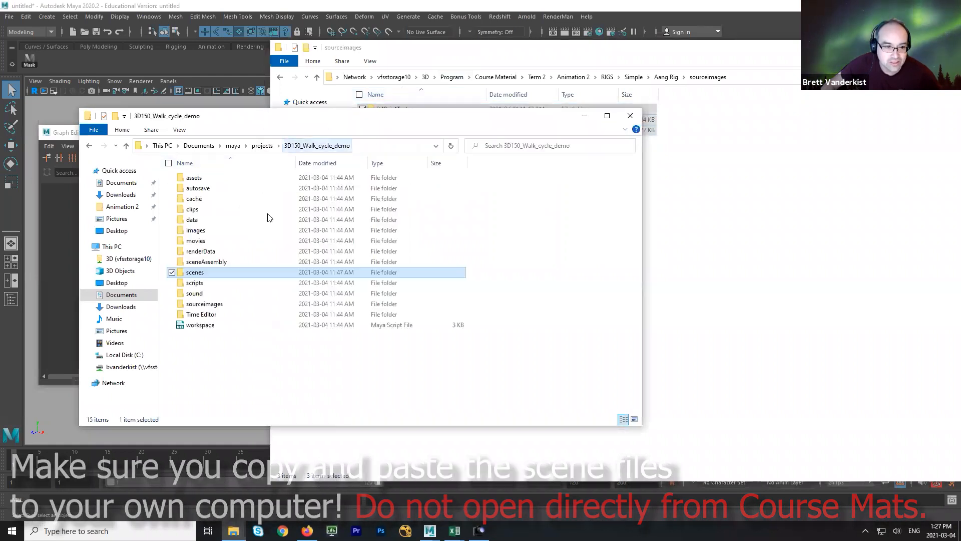
double_click(205, 304)
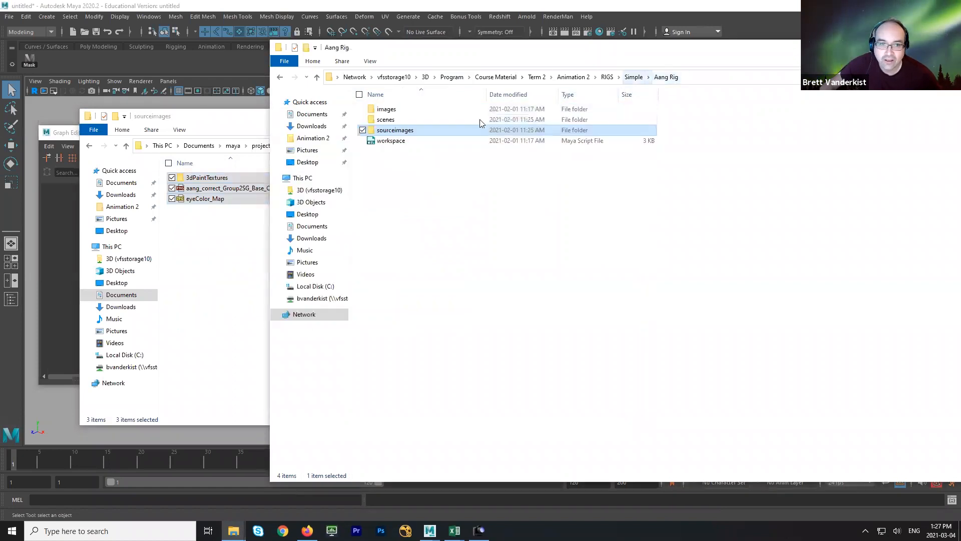
double_click(385, 119)
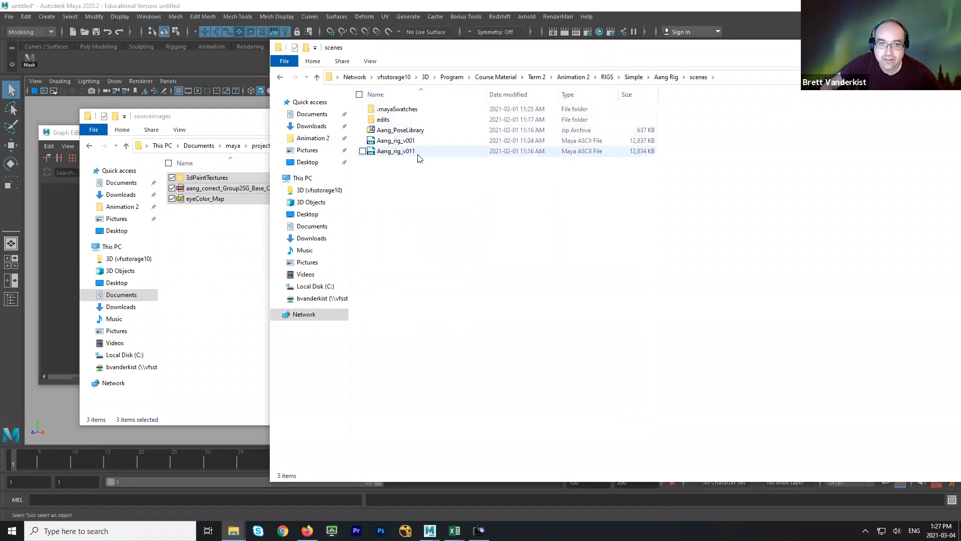
mouse_move(412, 156)
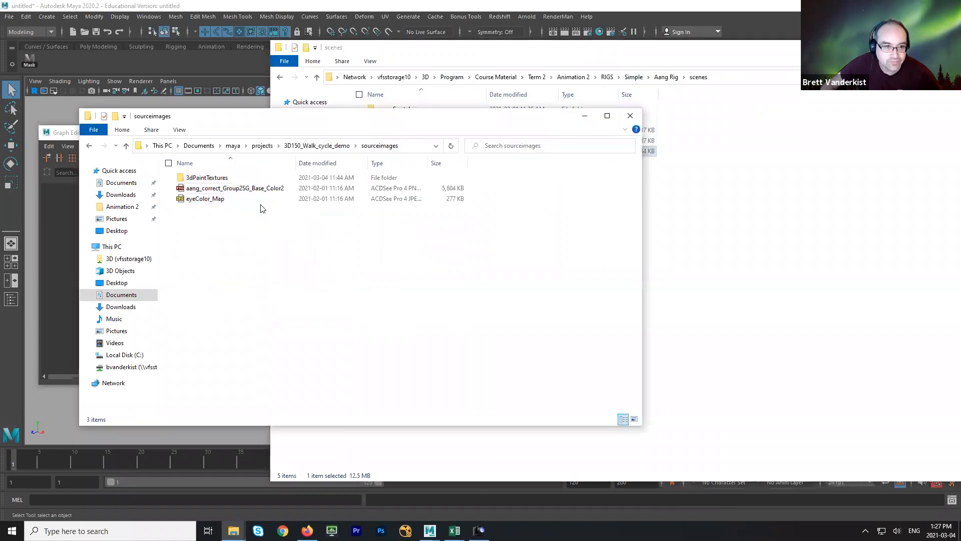
click(124, 145)
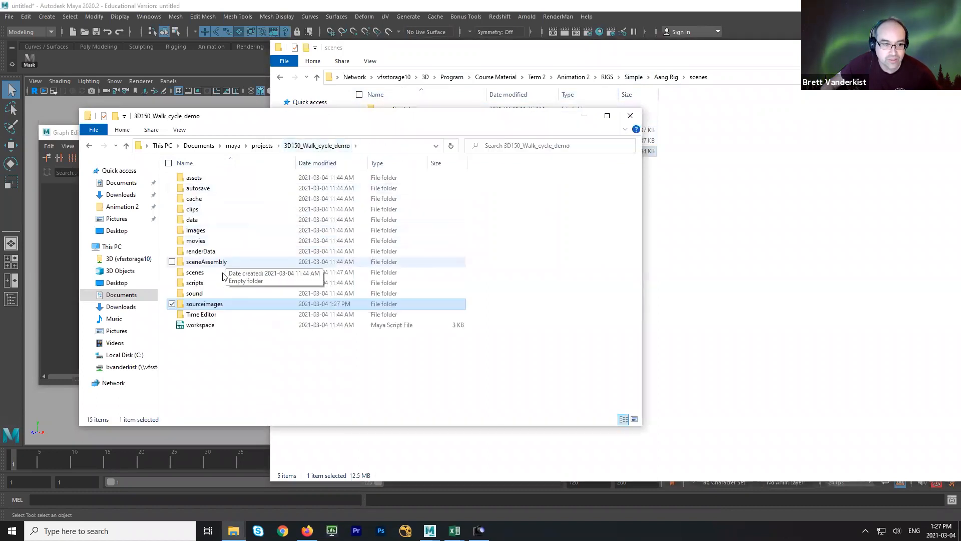
Step: Paste Aang_rig_v011.ma into the project's scenes folder and minimize the Explorer windows
double_click(195, 272)
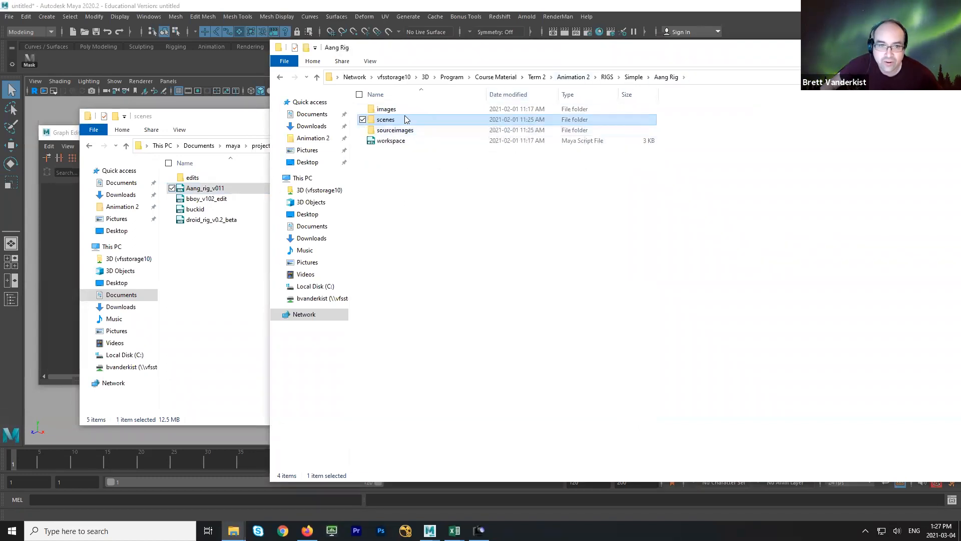
double_click(385, 109)
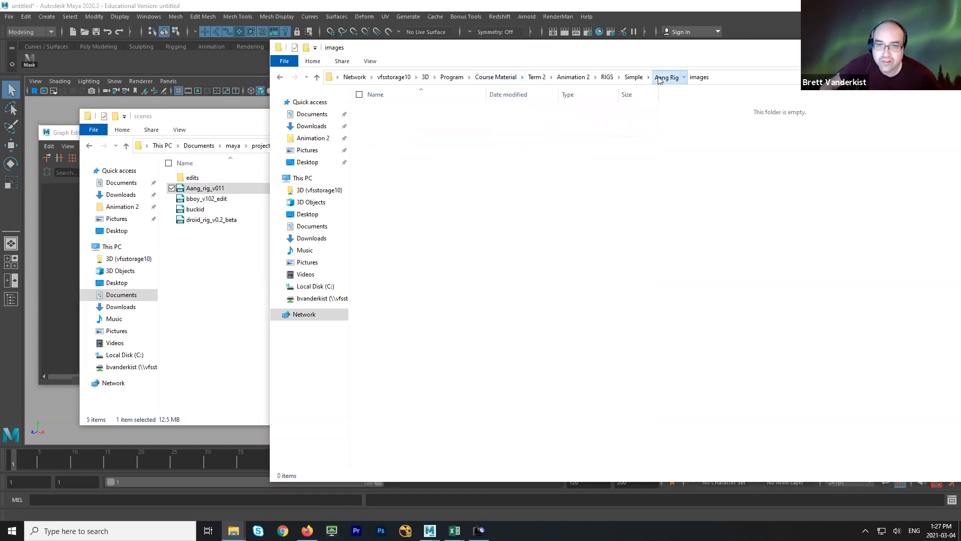
click(666, 77)
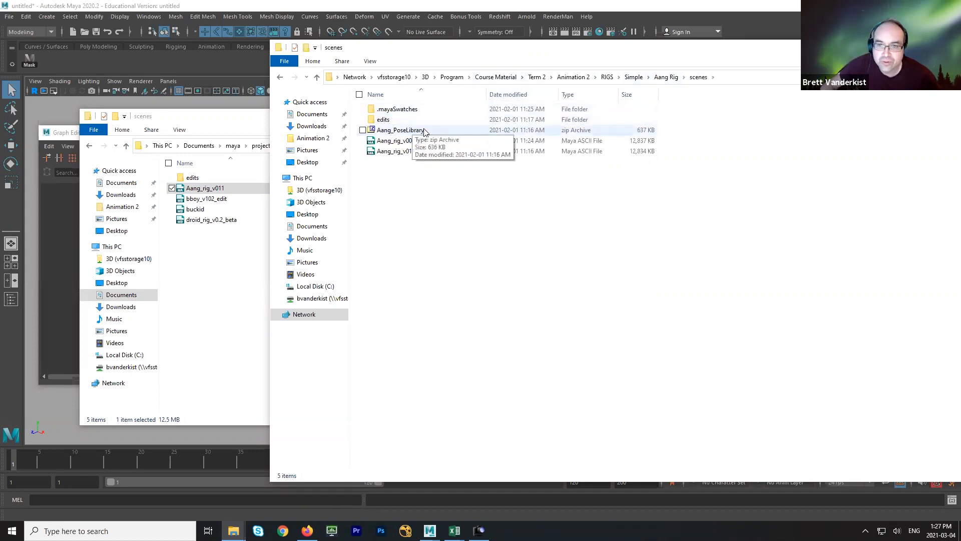
mouse_move(223, 333)
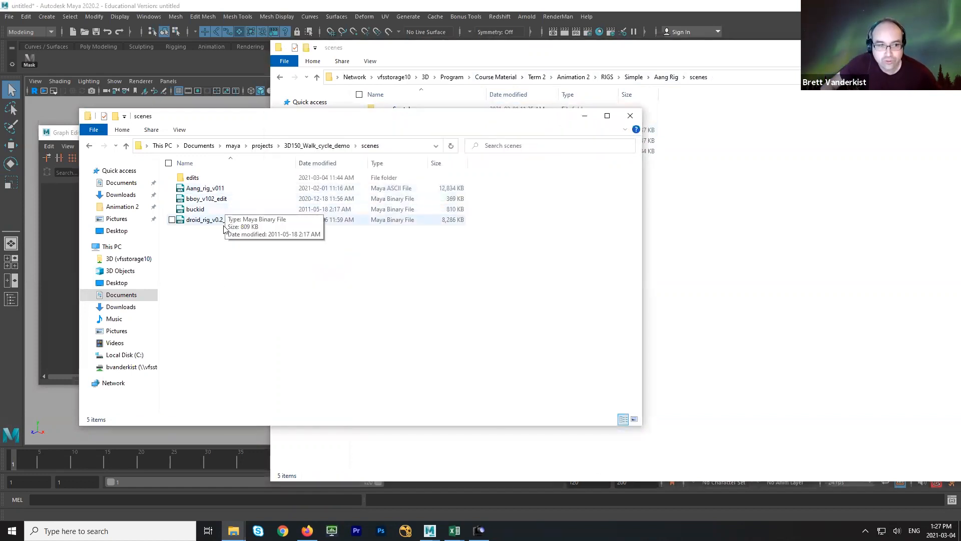
mouse_move(243, 378)
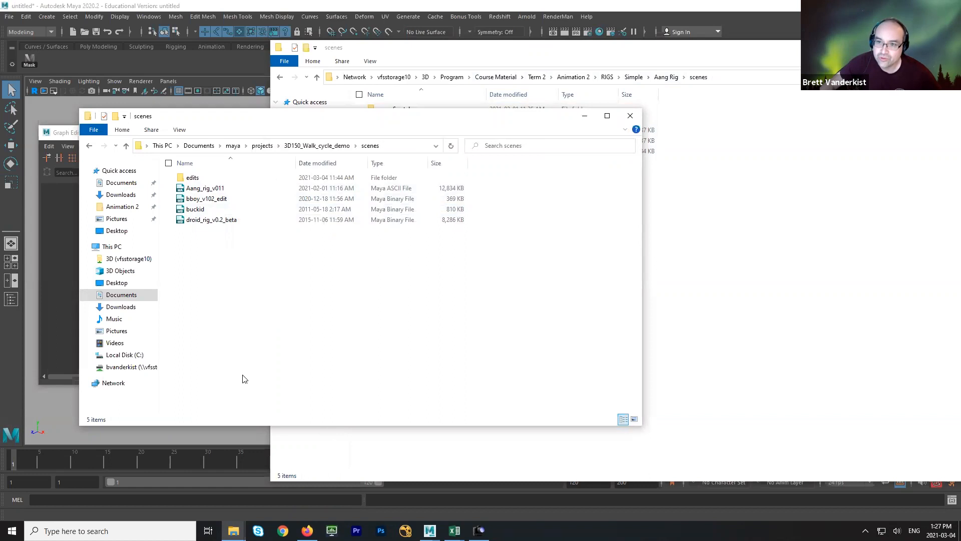
mouse_move(211, 220)
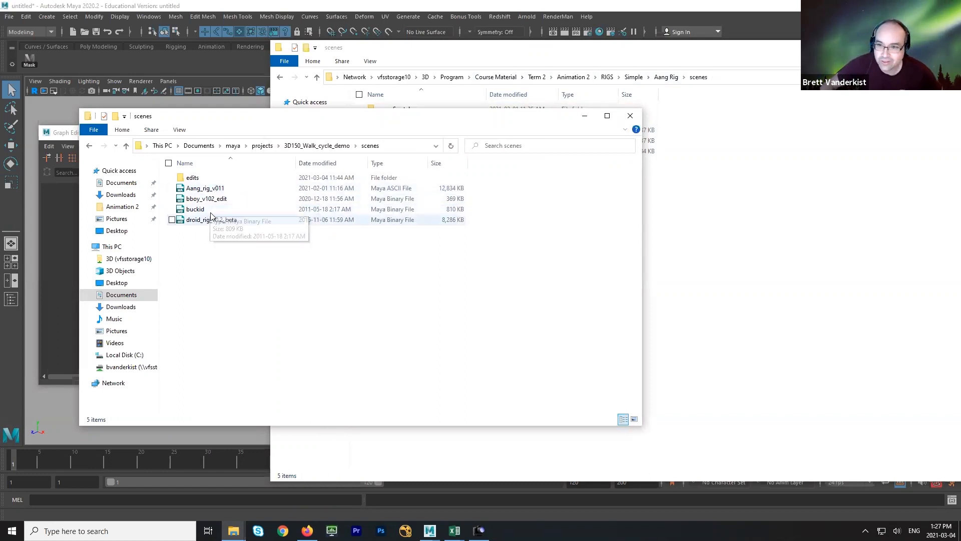
mouse_move(223, 263)
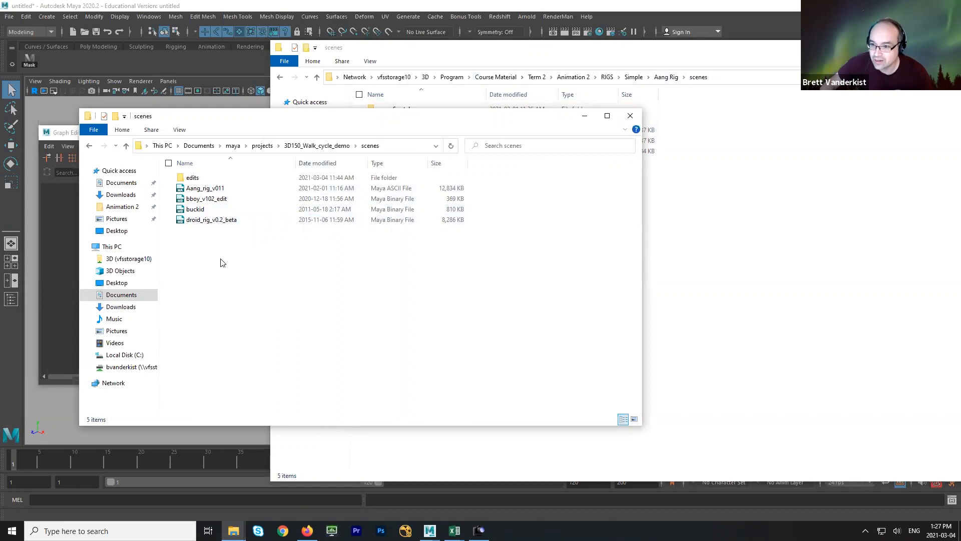
click(630, 115)
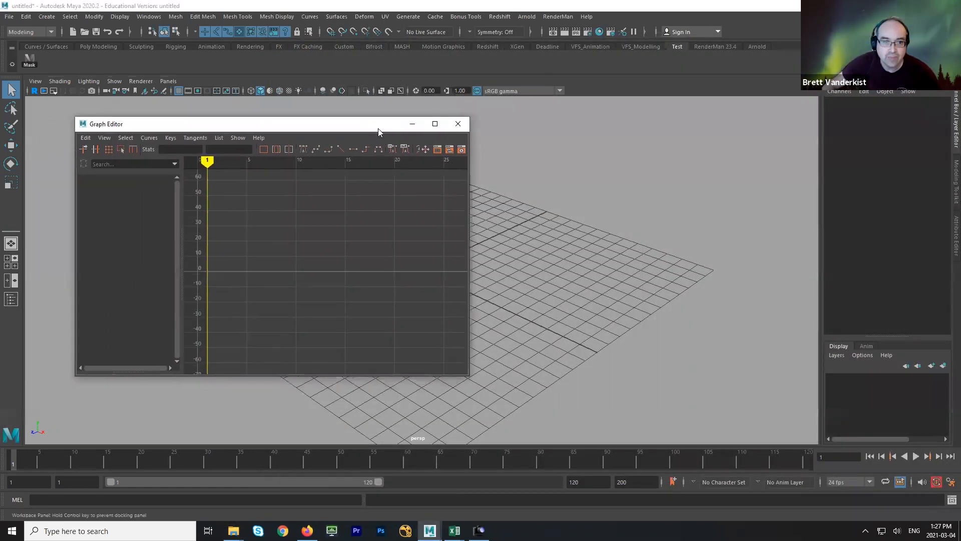
Step: Close the Graph Editor and choose File > Create Reference
click(457, 123)
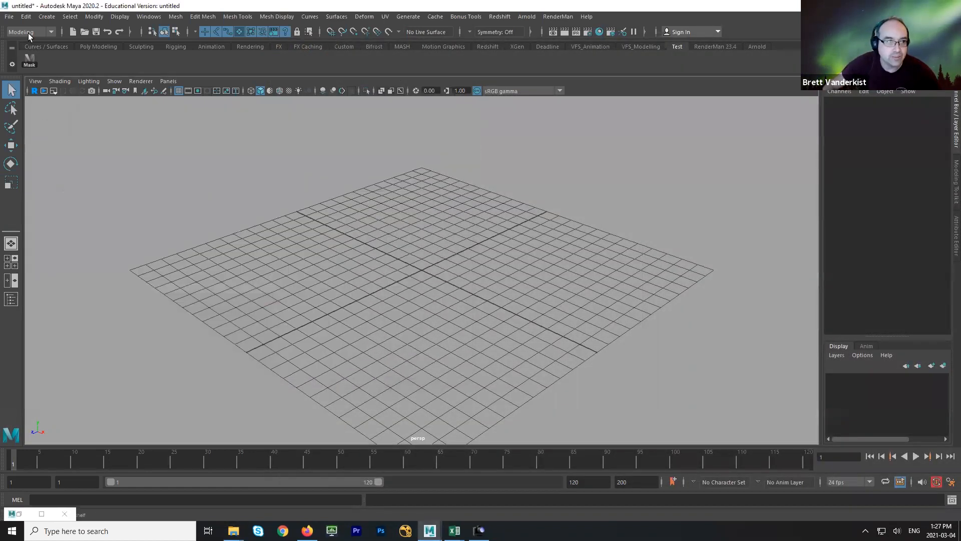
click(9, 16)
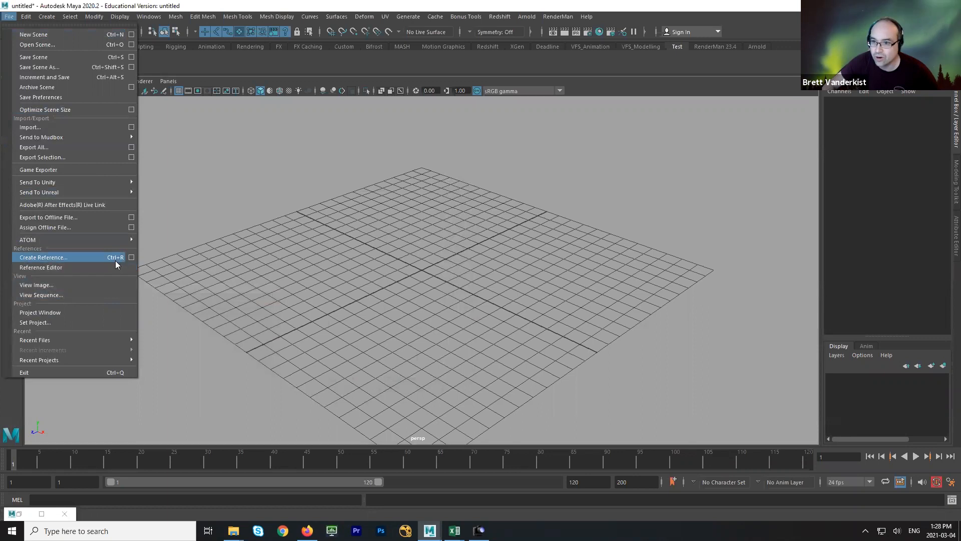
click(43, 256)
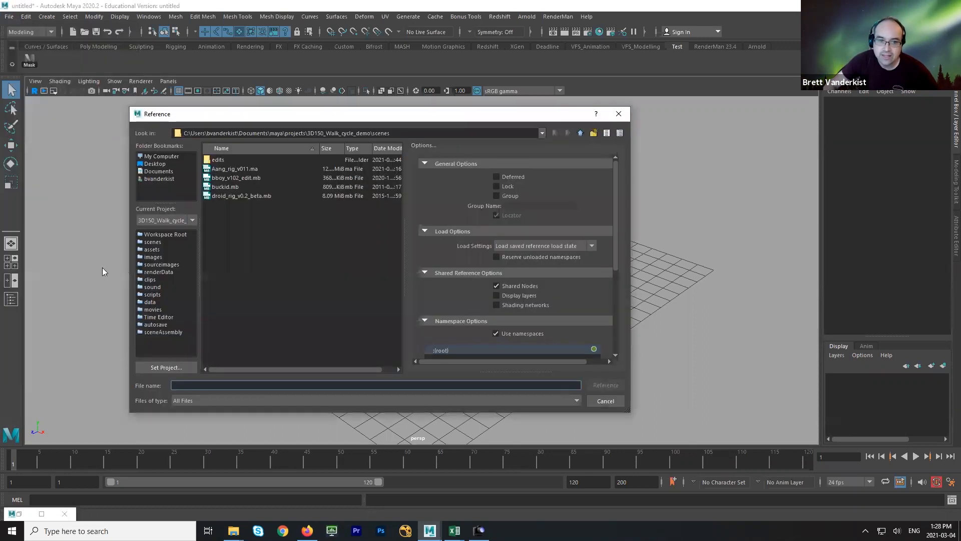